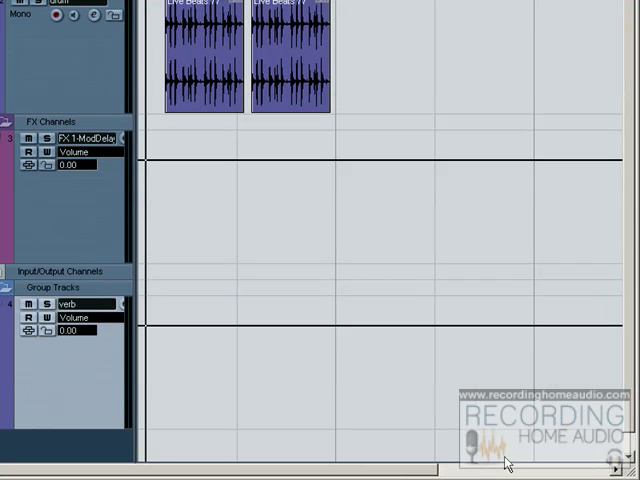
mouse_move(538, 446)
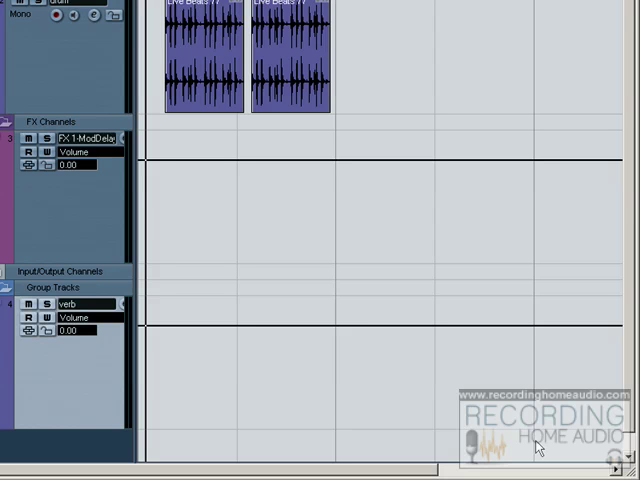
mouse_move(548, 334)
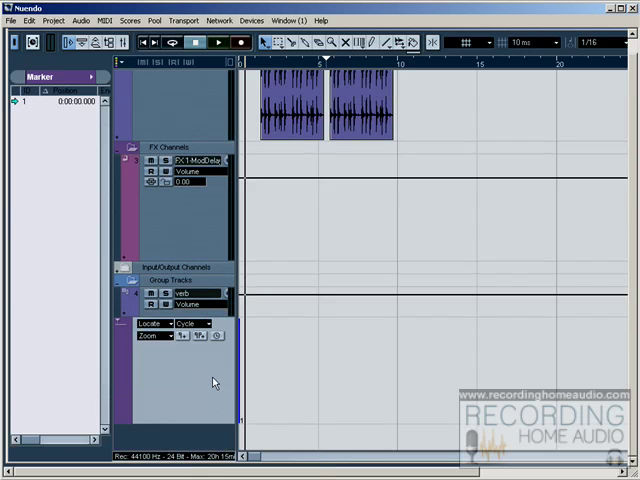
mouse_move(184, 340)
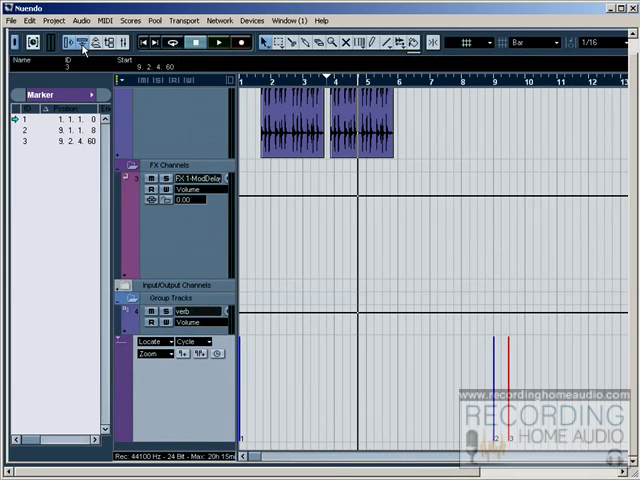
mouse_move(82, 48)
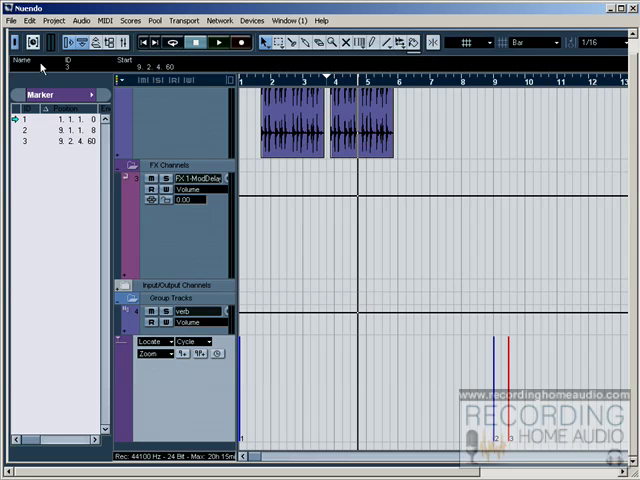
Name the markers Hook and Intro in the marker inspector name fields
text(Hook)
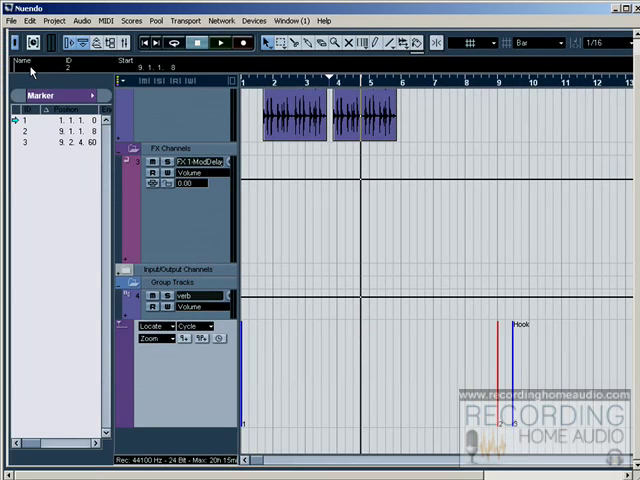
mouse_move(92, 88)
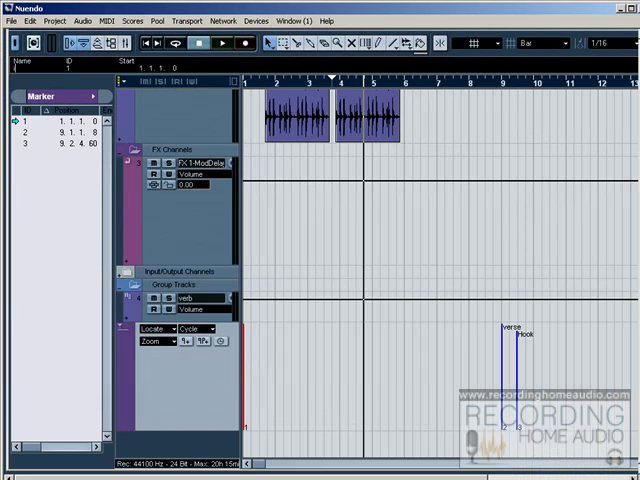
text(Intro)
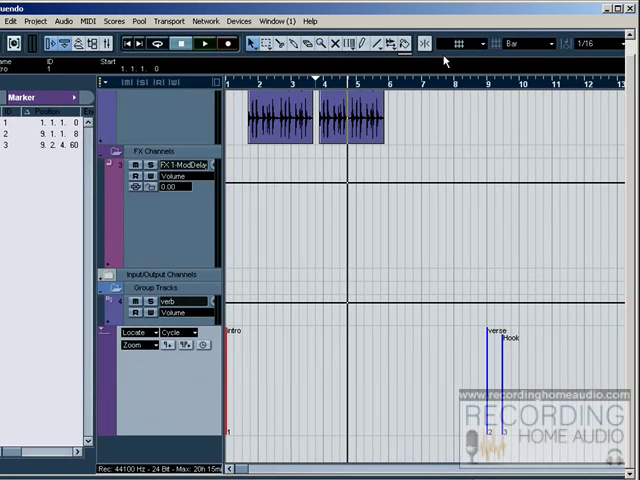
mouse_move(448, 60)
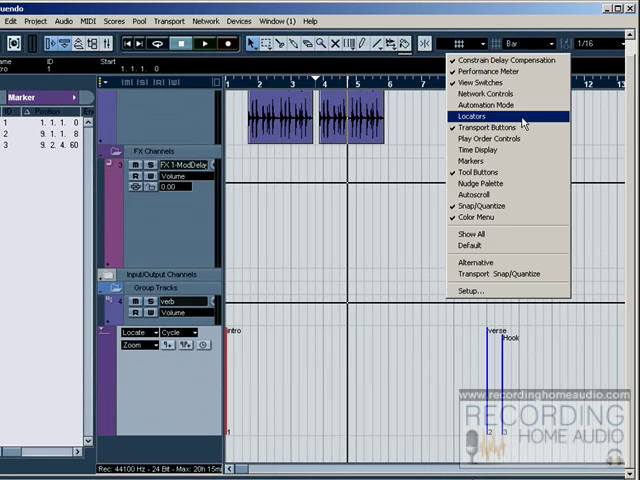
Show the Markers controls on the project window toolbar
click(484, 124)
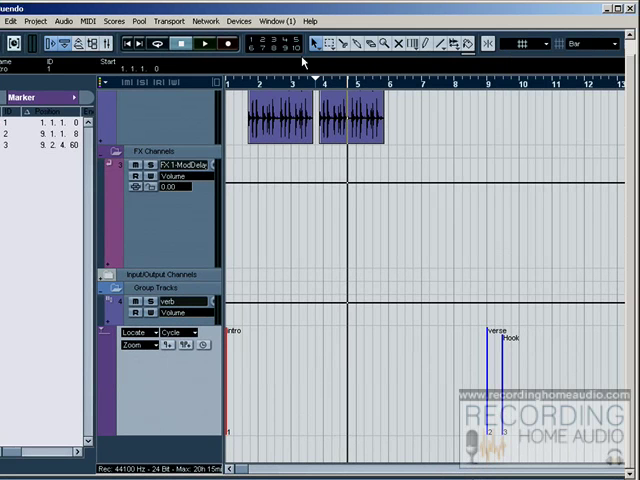
mouse_move(504, 364)
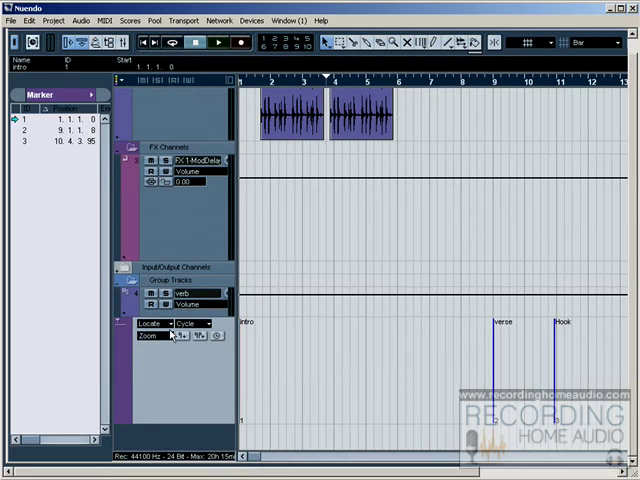
Show the Transport Panel and select the marker entries in the inspector list
click(164, 324)
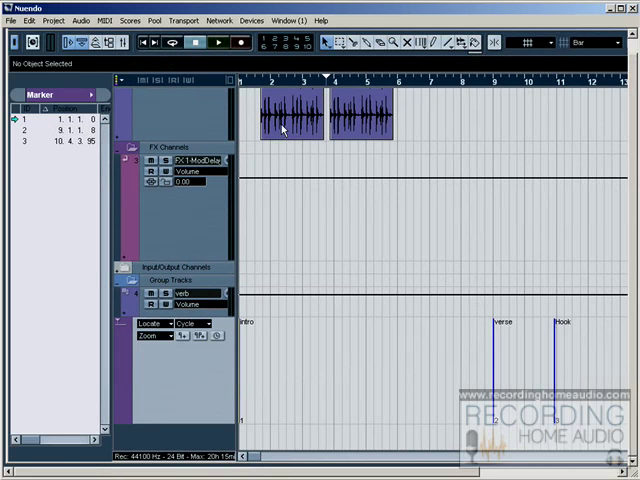
click(184, 20)
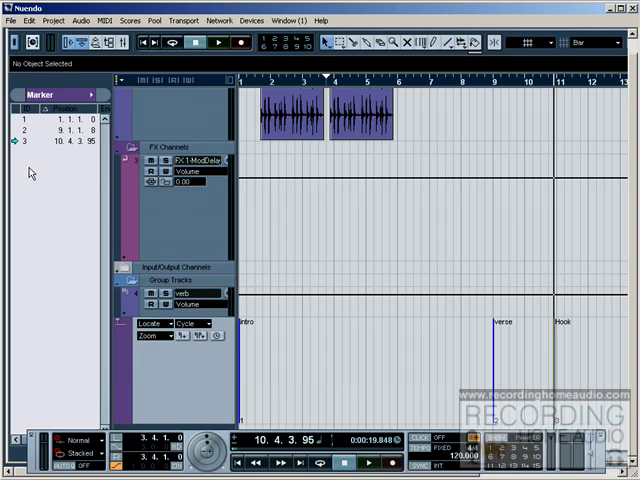
click(184, 20)
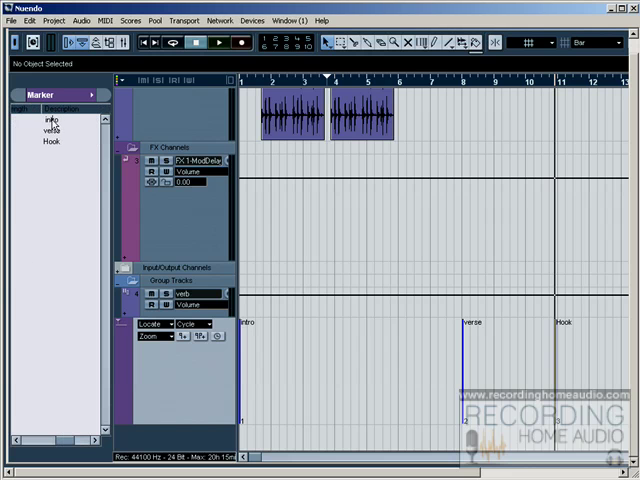
Hide the Transport Panel, leaving the Intro, Verse and Hook markers listed by name
click(62, 116)
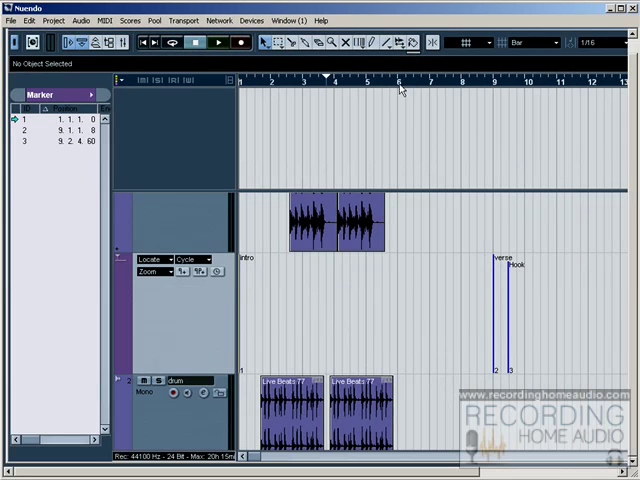
mouse_move(578, 48)
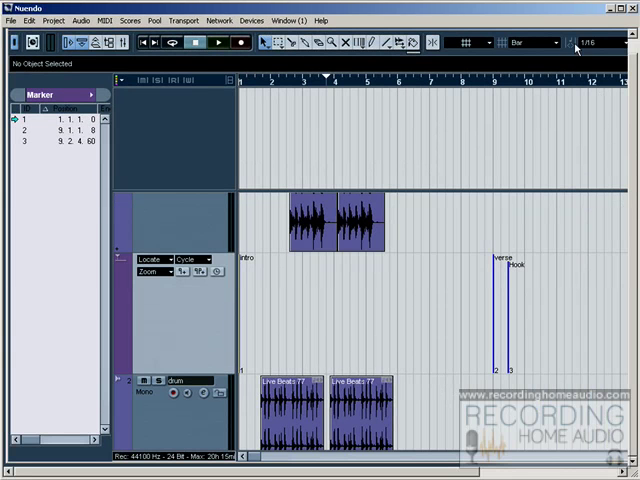
mouse_move(304, 116)
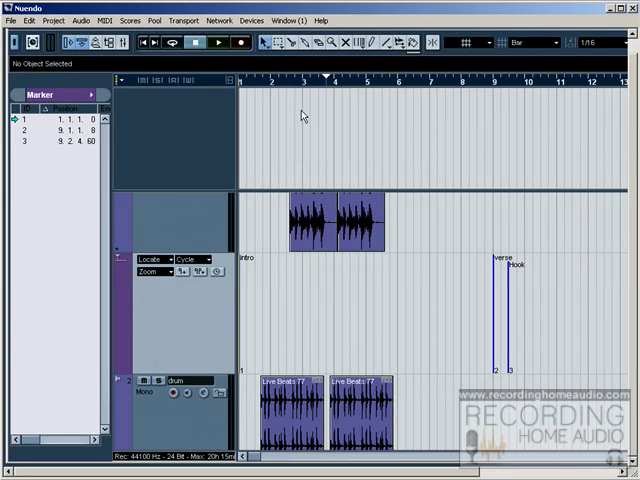
mouse_move(188, 318)
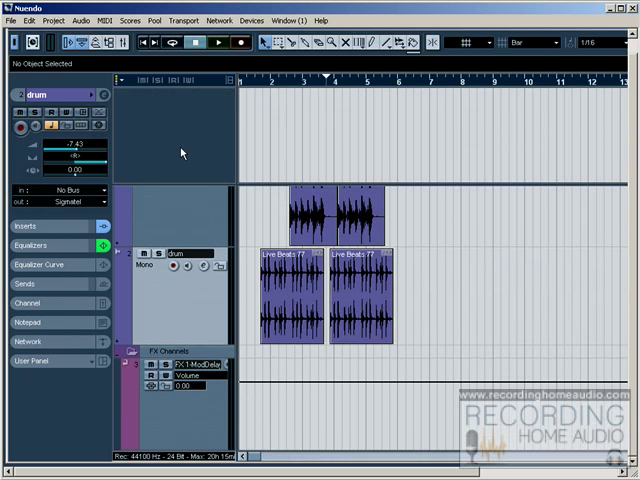
mouse_move(242, 208)
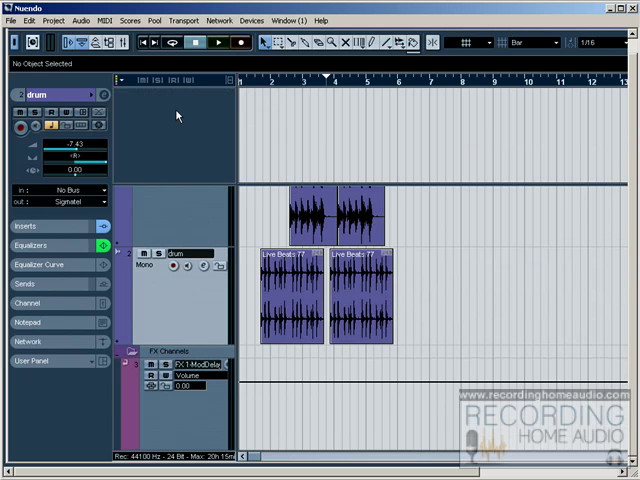
mouse_move(184, 164)
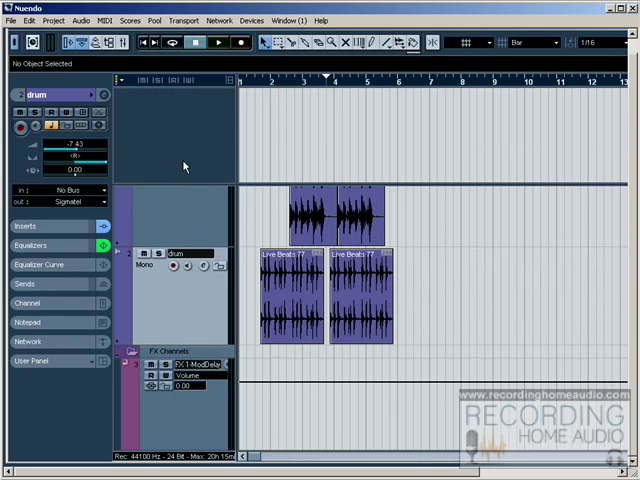
mouse_move(166, 144)
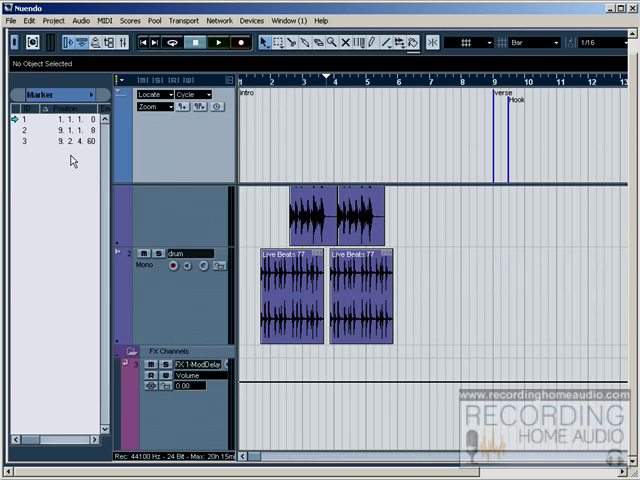
mouse_move(590, 28)
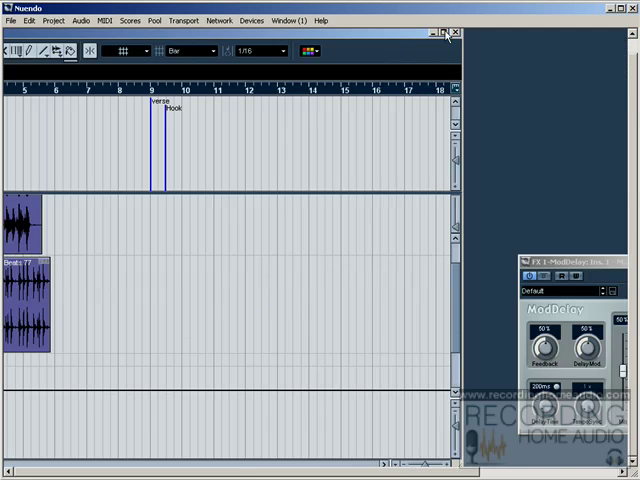
Pin the marker track in the divider area above the scrolling track list
click(448, 34)
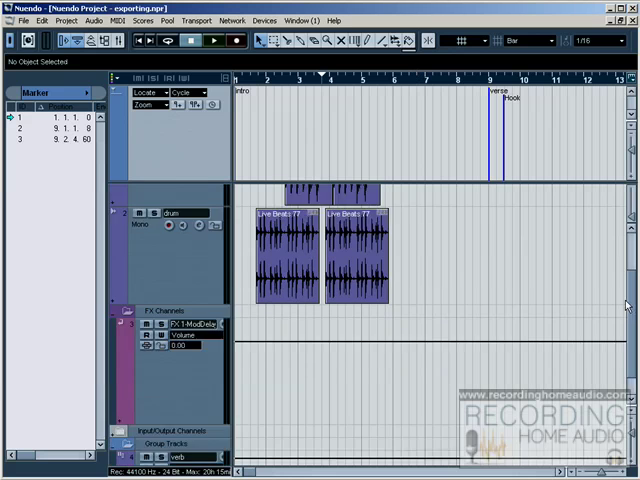
scroll(down, 3)
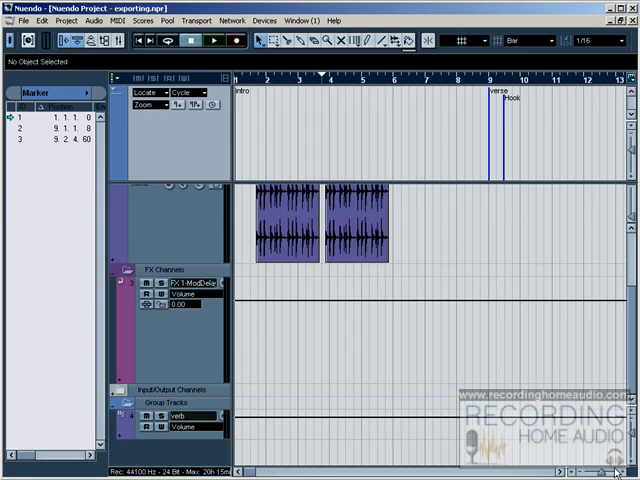